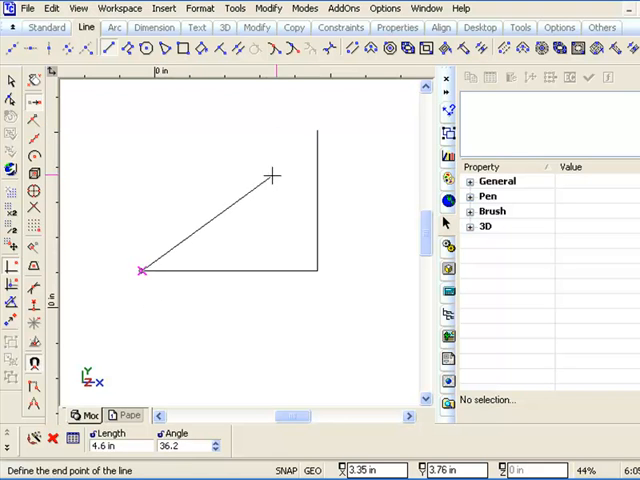
End the hypotenuse at the top of the vertical edge to close the triangle
click(318, 130)
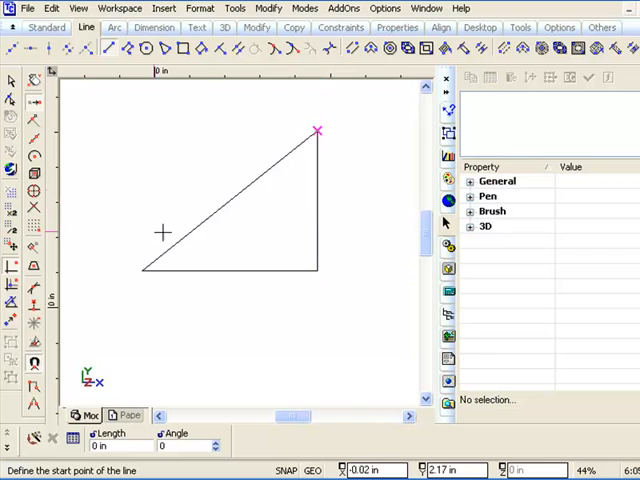
mouse_move(190, 272)
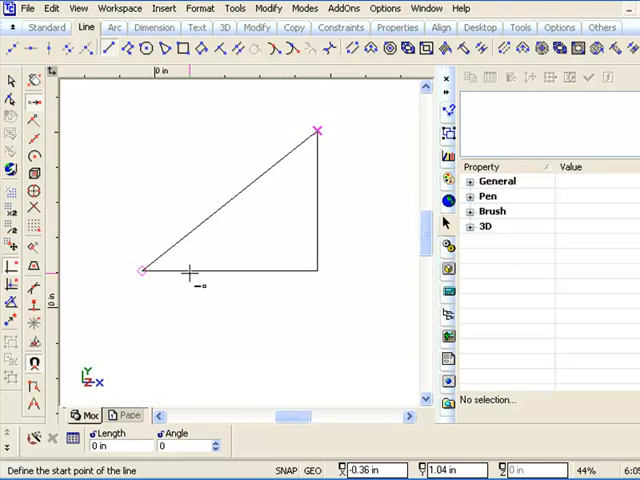
mouse_move(250, 323)
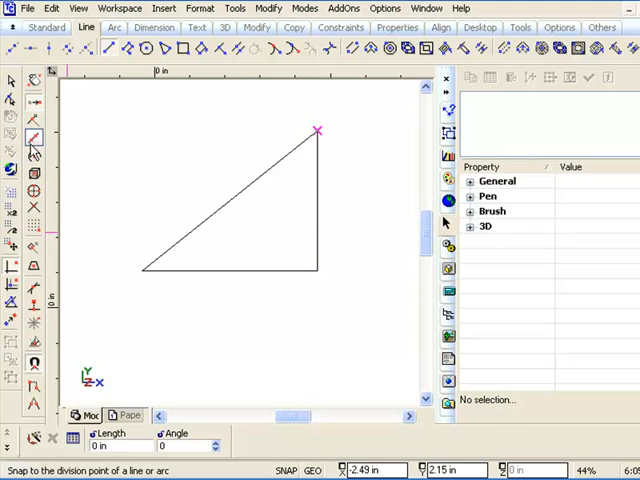
Toggle the Division and Middle Point snap modes for drawing the midpoint lines
click(33, 120)
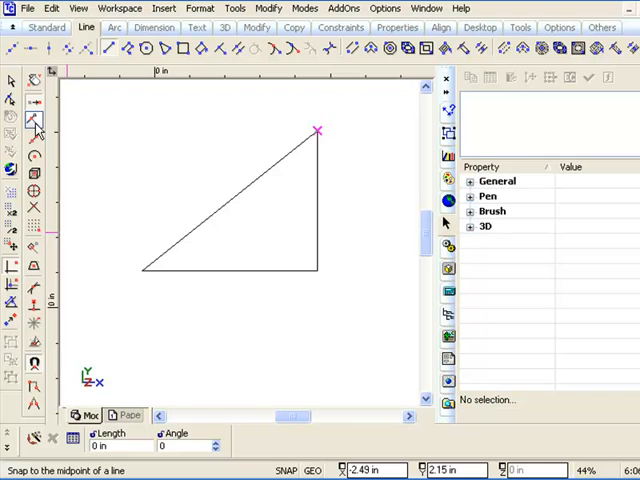
click(33, 120)
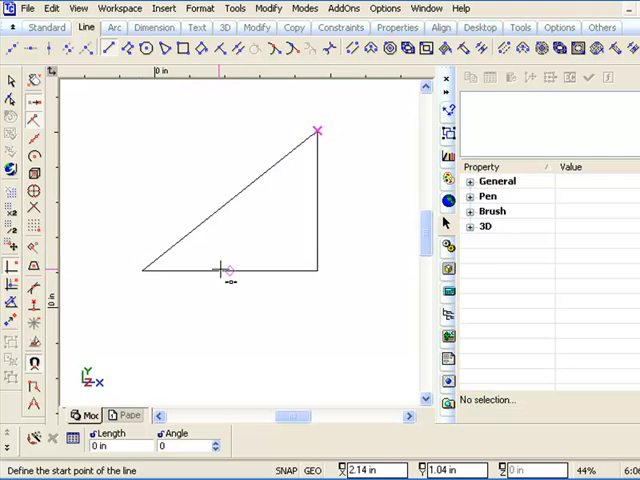
mouse_move(298, 218)
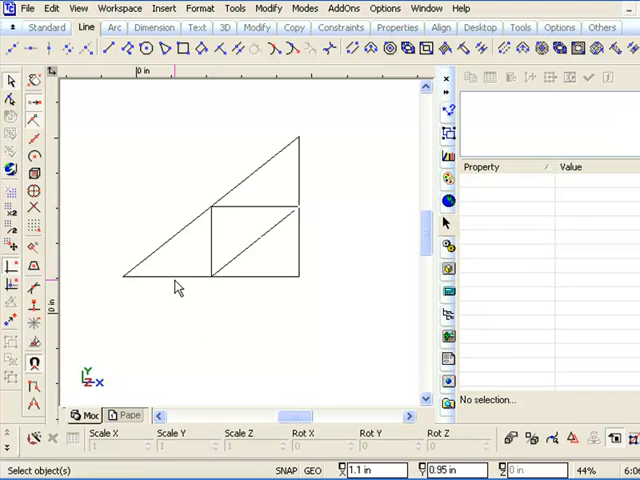
click(33, 138)
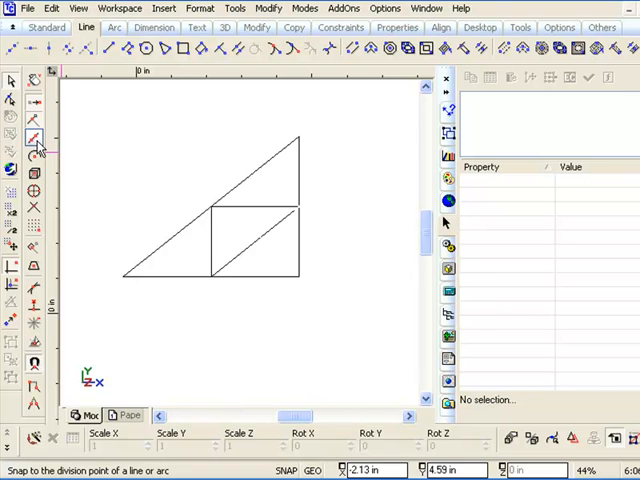
Toggle Division snap and select the single Line tool
click(33, 140)
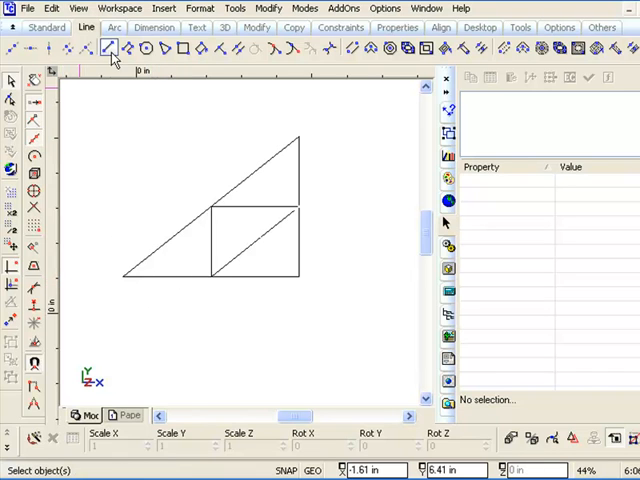
click(108, 48)
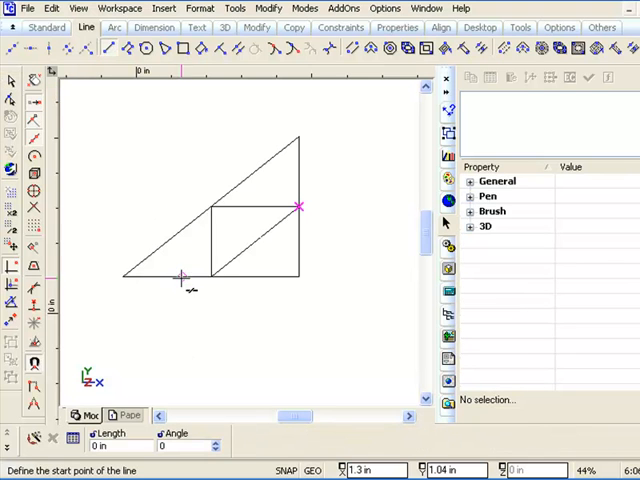
mouse_move(242, 275)
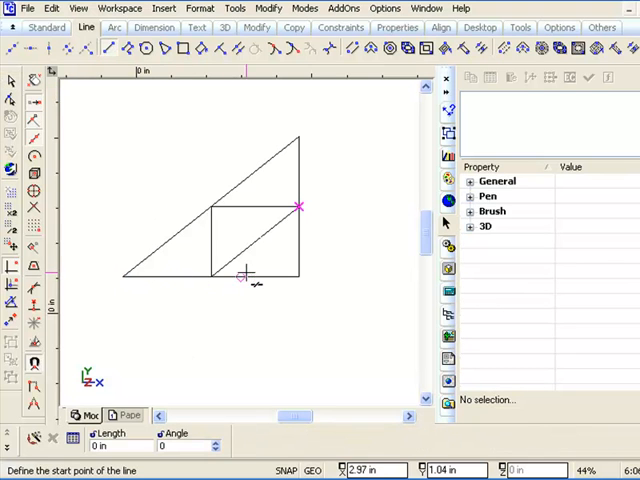
mouse_move(175, 277)
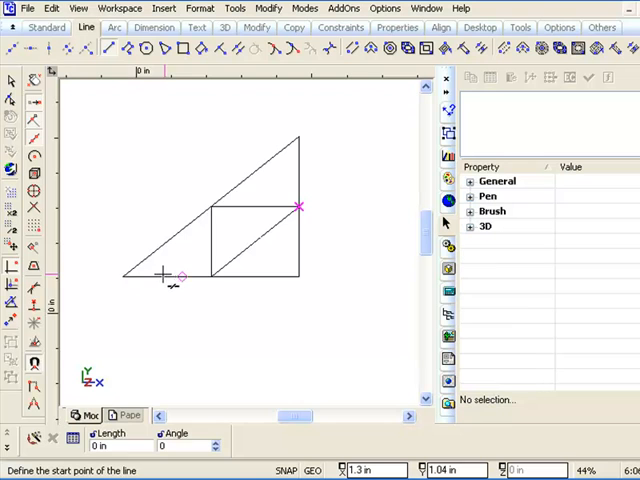
mouse_move(255, 278)
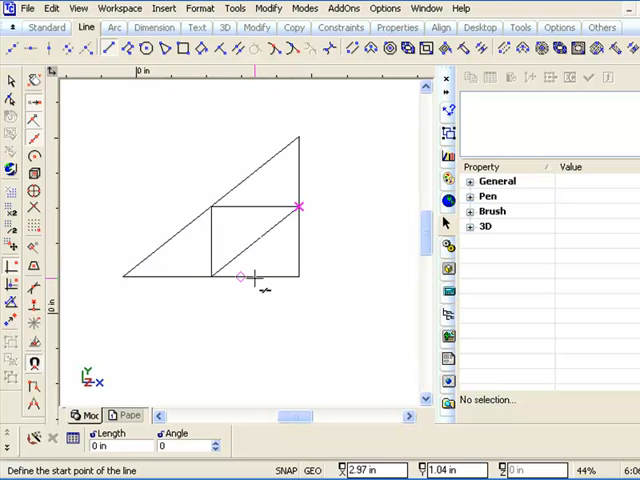
mouse_move(300, 278)
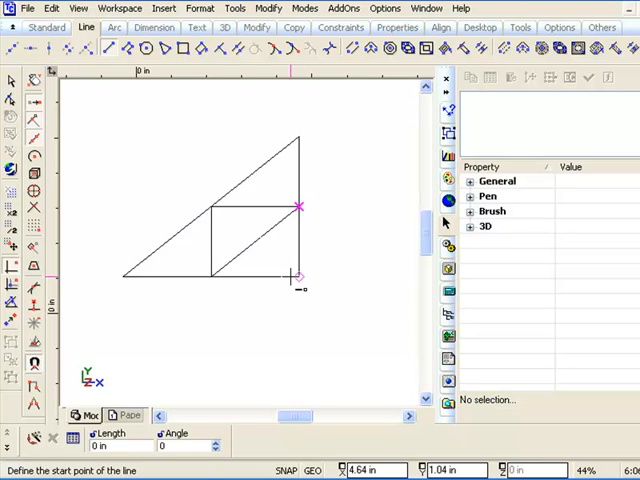
mouse_move(248, 278)
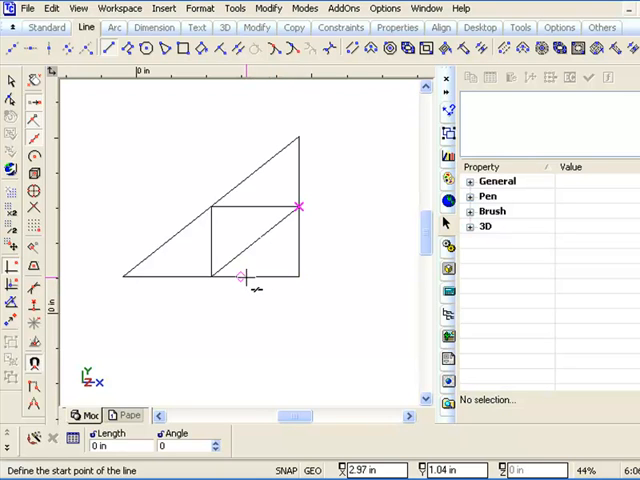
mouse_move(210, 280)
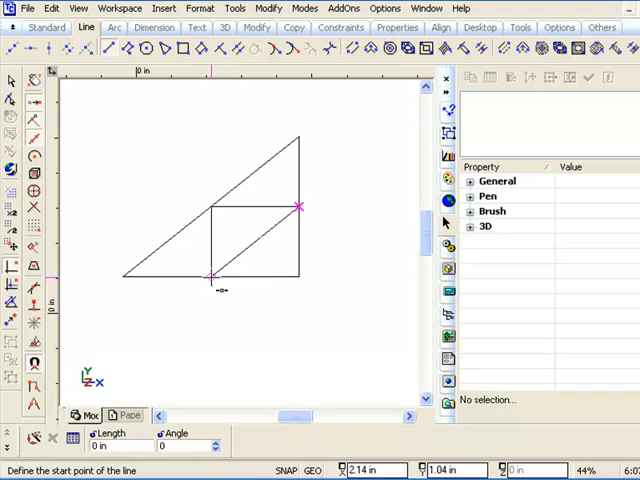
mouse_move(125, 278)
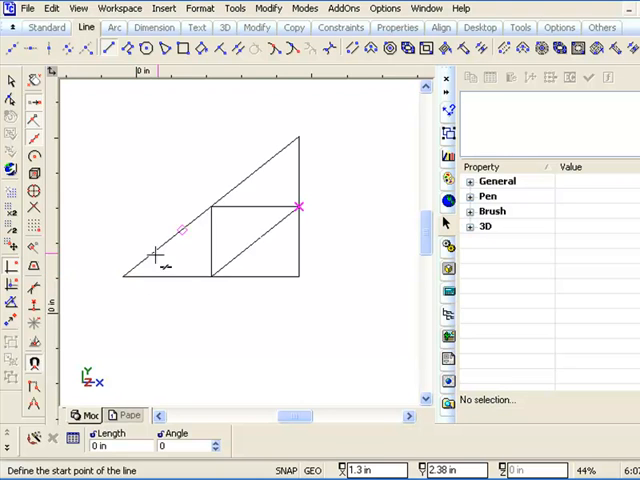
mouse_move(213, 248)
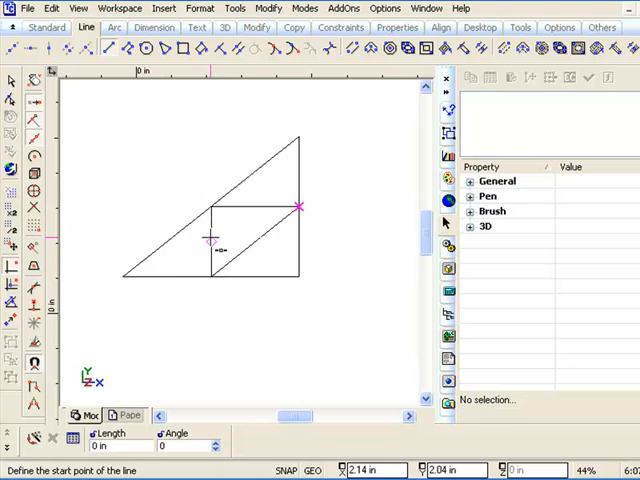